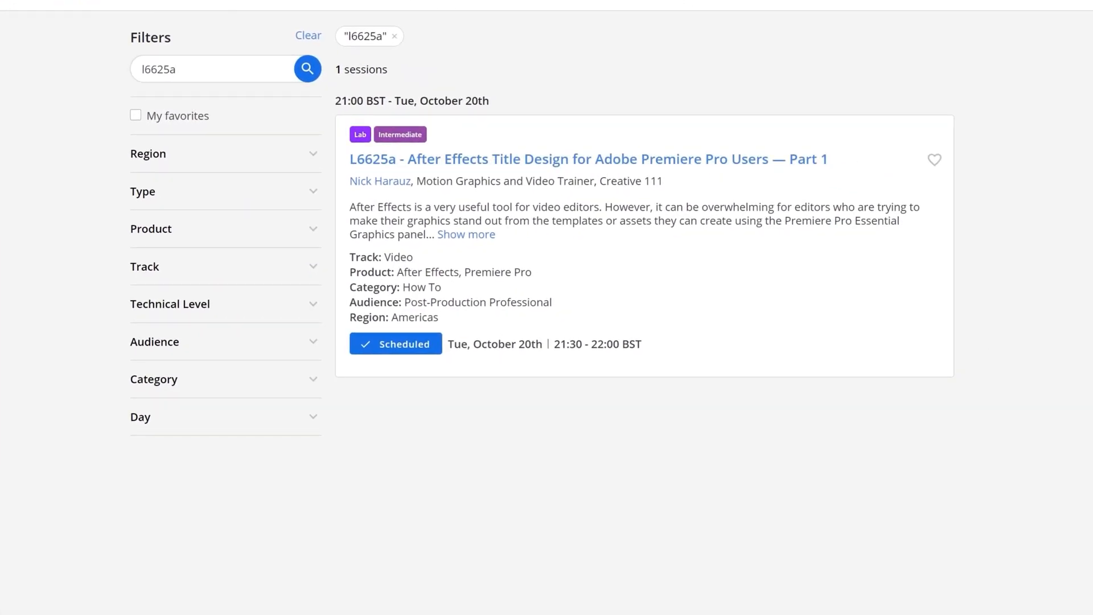
# - Expand the L6625a After Effects title design session description to show its three-topic list
pyautogui.click(466, 235)
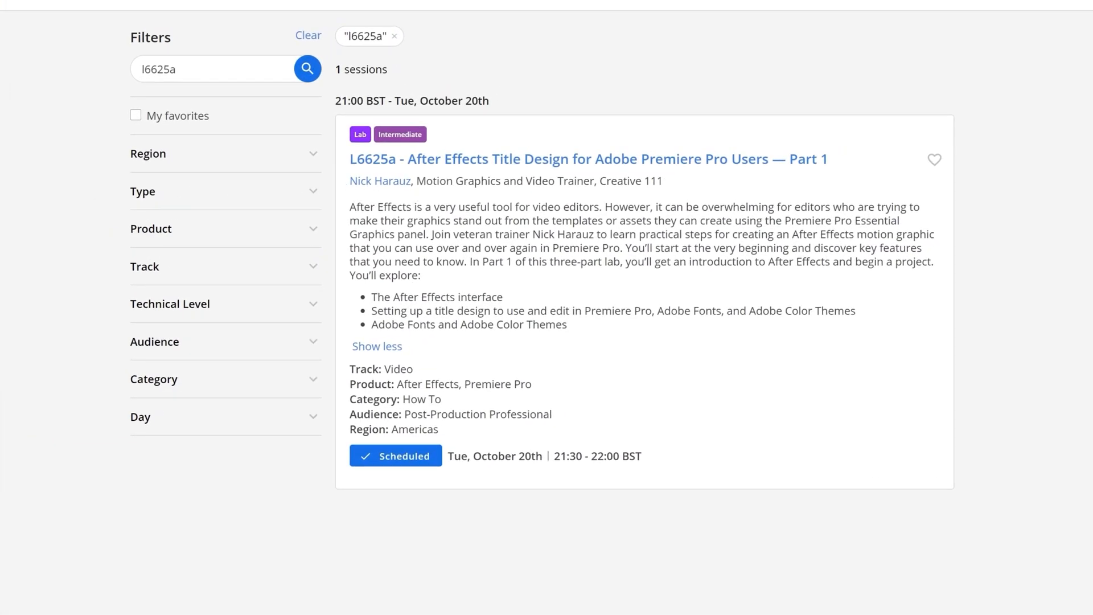
pyautogui.moveTo(372, 296); pyautogui.dragTo(503, 310)
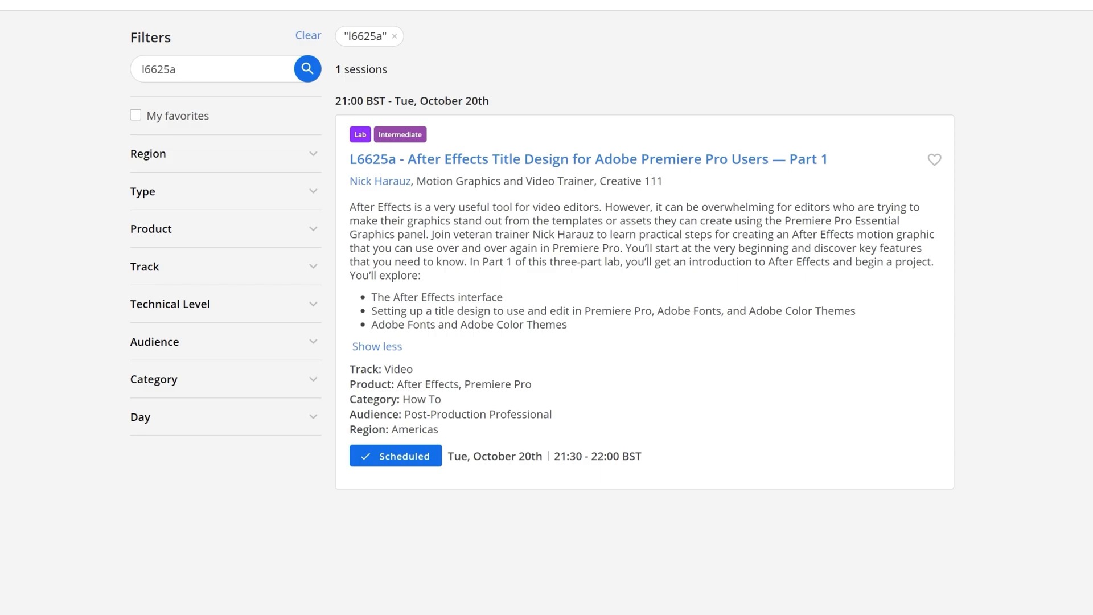
pyautogui.doubleClick(402, 324)
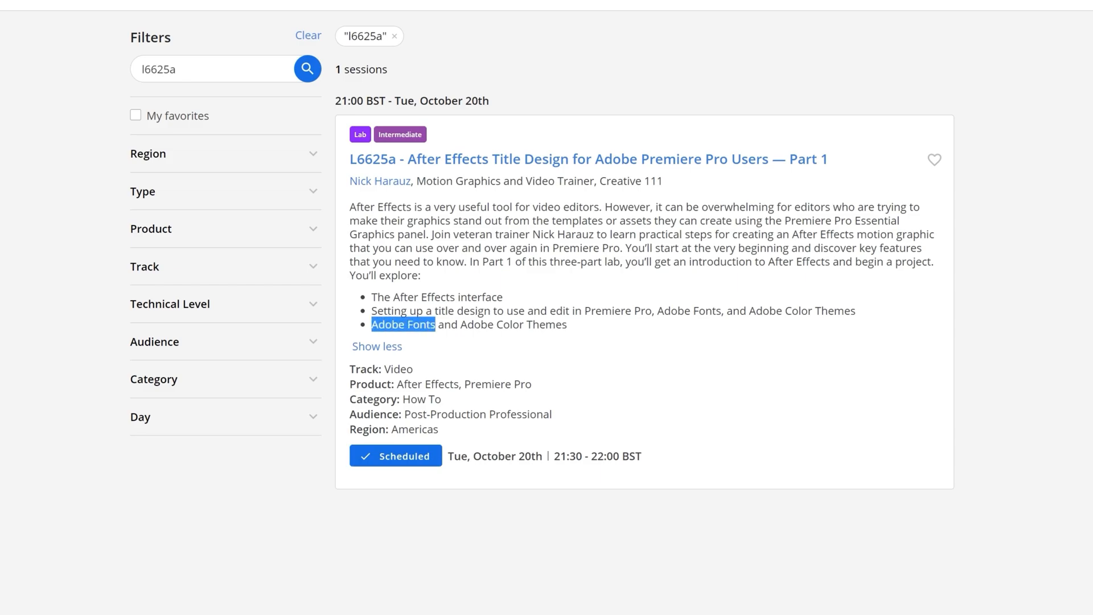